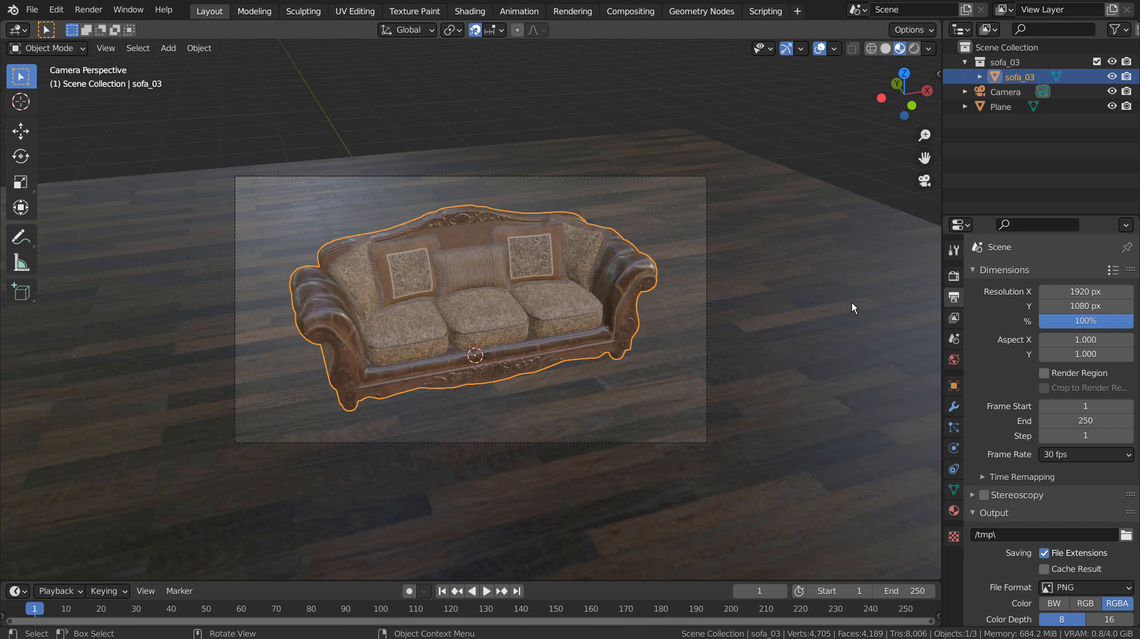
# Switch the sofa scene to render with Cycles on the CPU.
pyautogui.click(1000, 106)
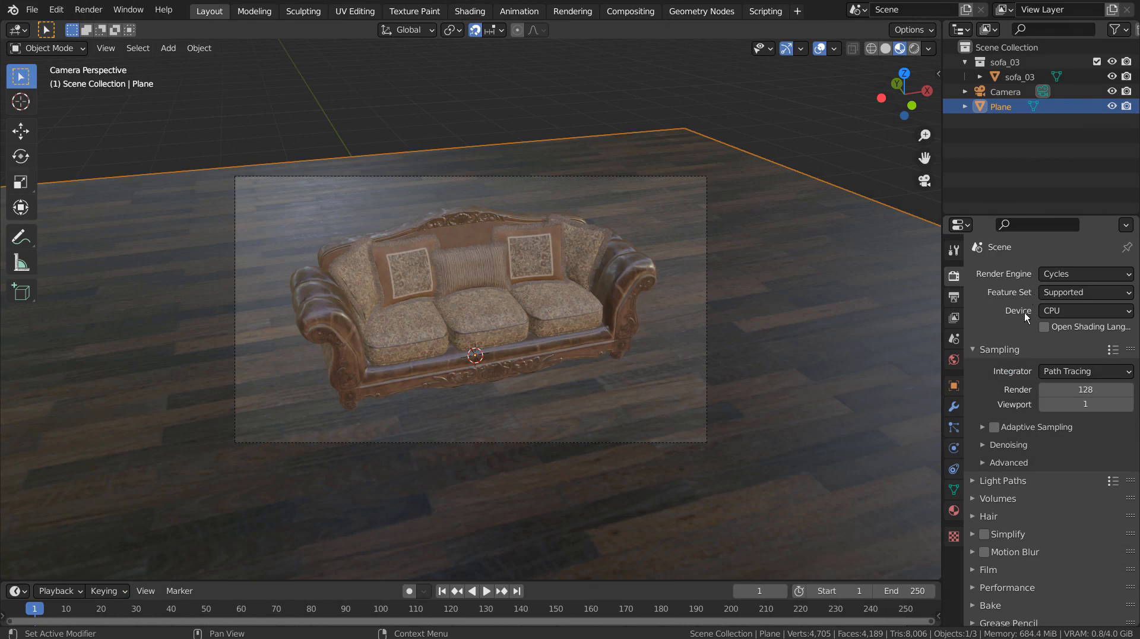
pyautogui.moveTo(1029, 369)
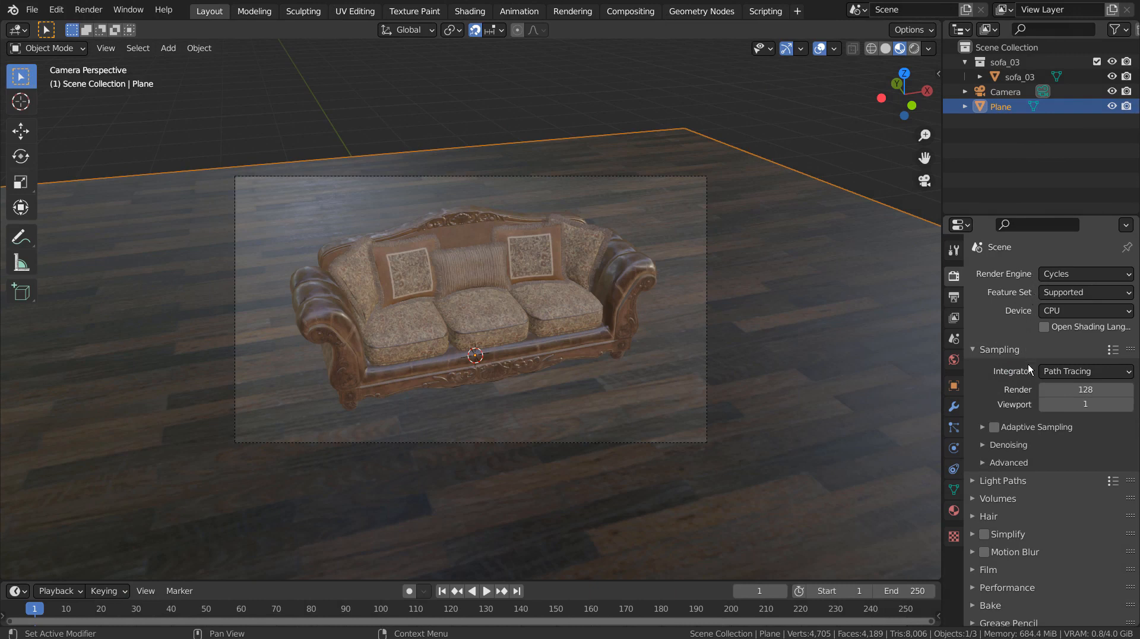
pyautogui.moveTo(1035, 398)
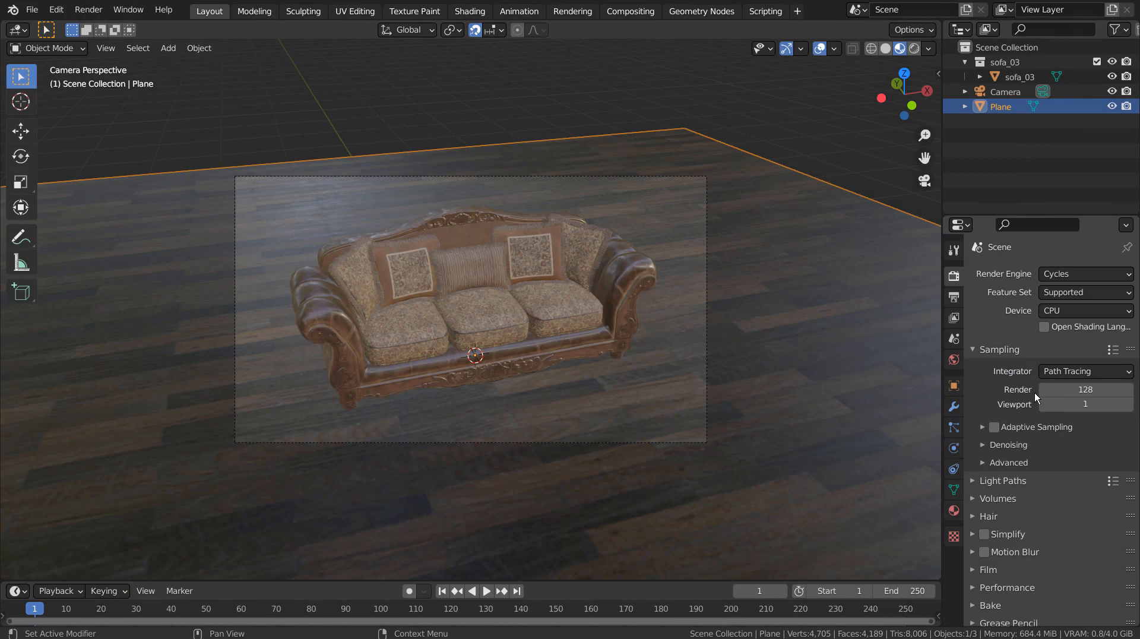
# Expand Light Paths to show 12 total bounces, caustics and clamping values.
pyautogui.scroll(-3)
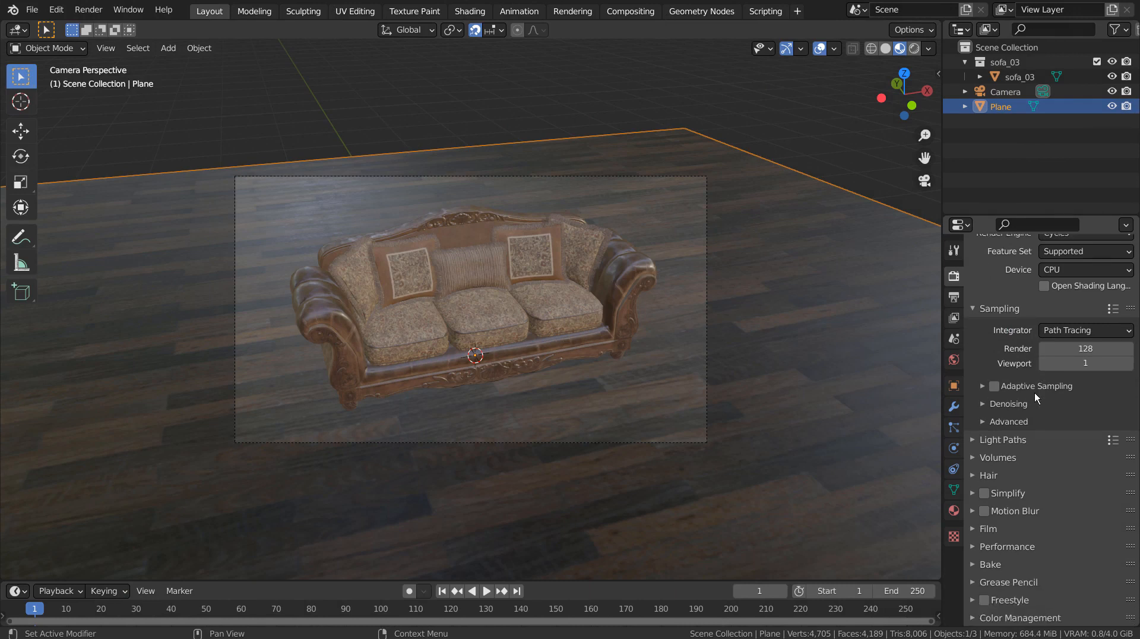
pyautogui.click(1003, 439)
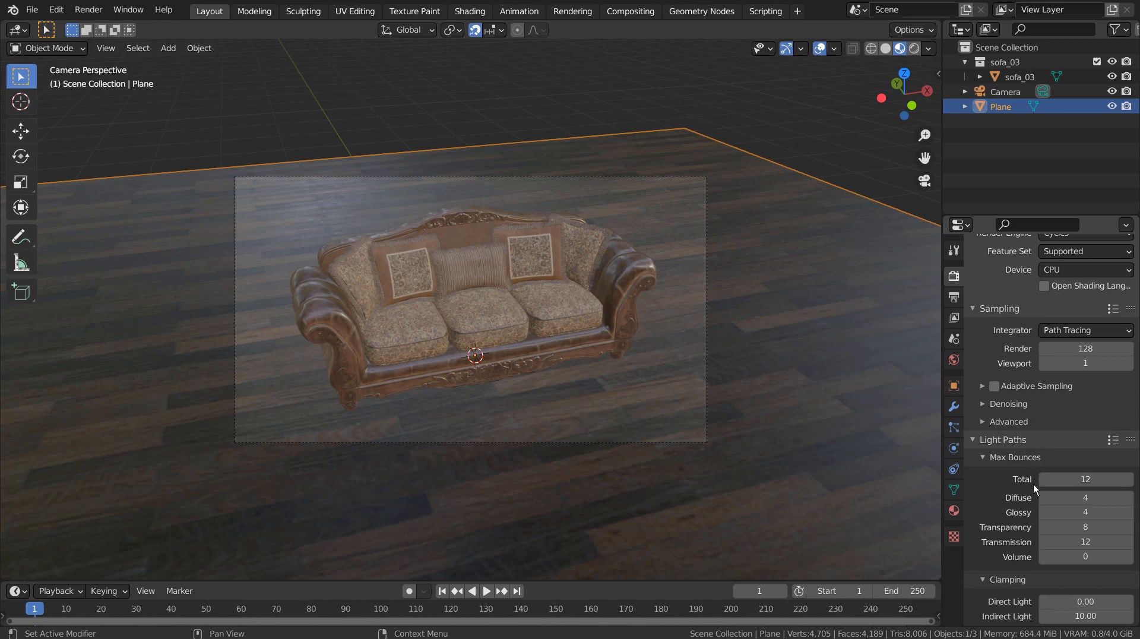
pyautogui.moveTo(1038, 564)
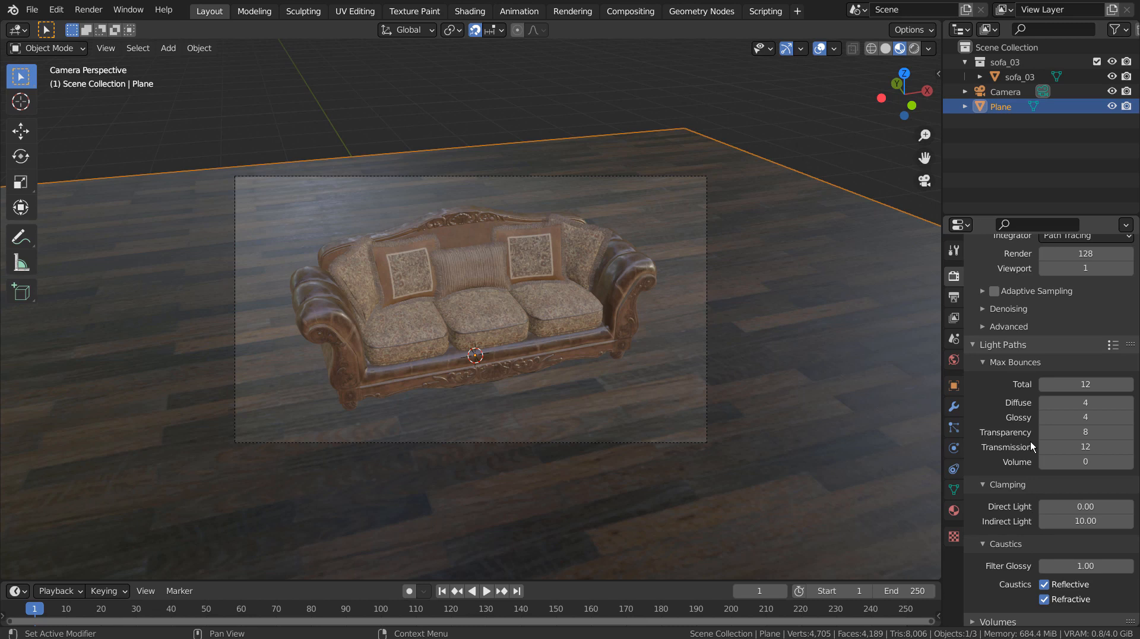
pyautogui.scroll(-3)
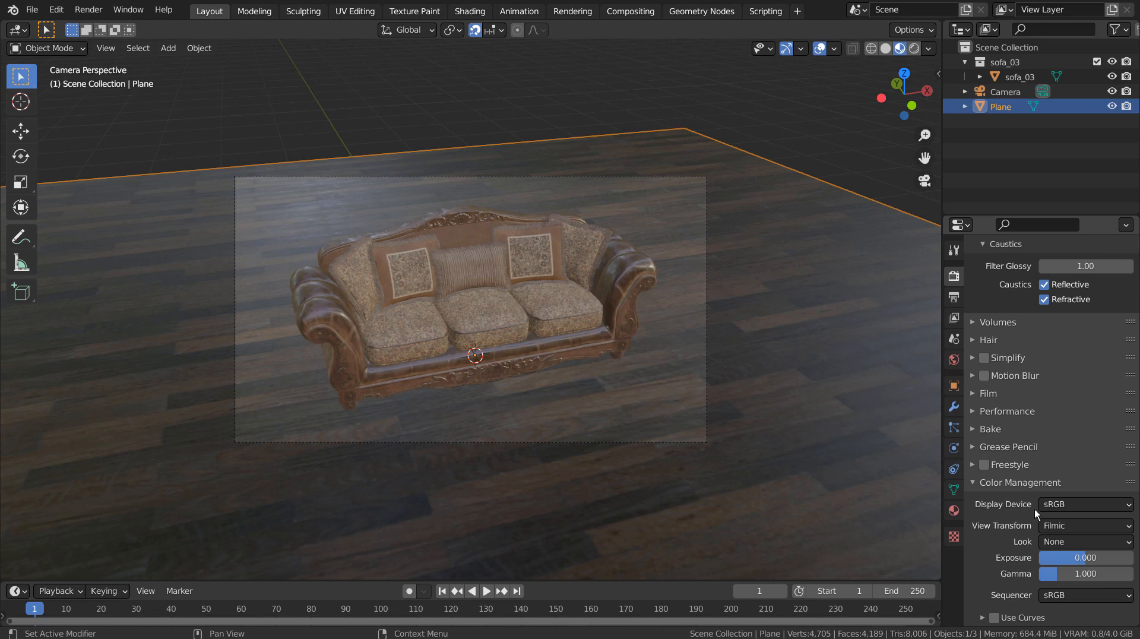
pyautogui.moveTo(1035, 510)
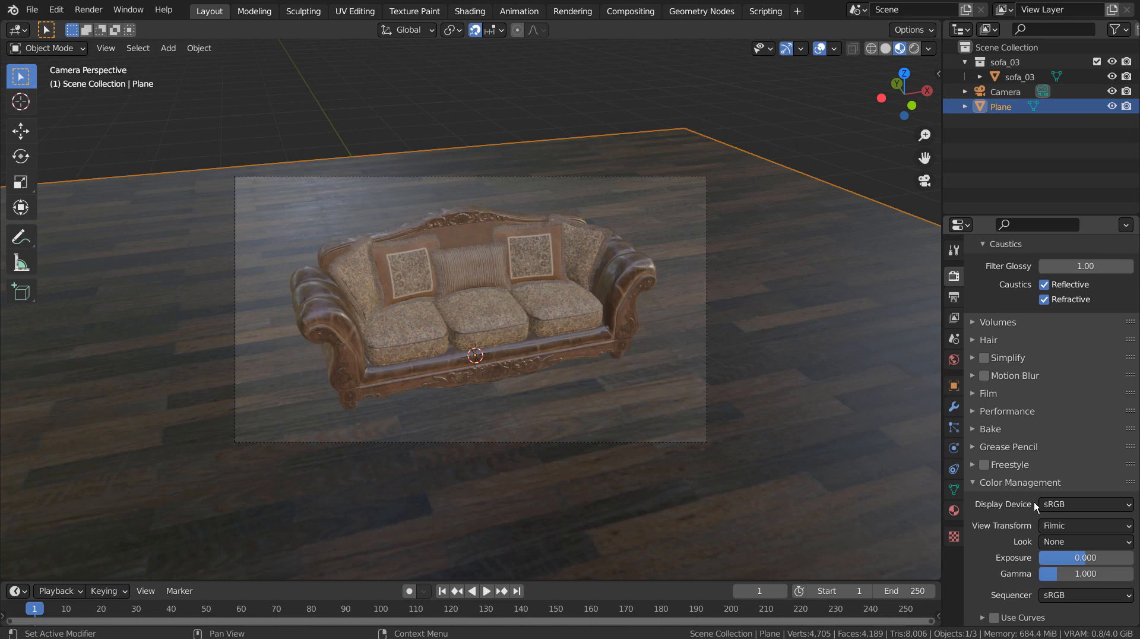
pyautogui.moveTo(1030, 541)
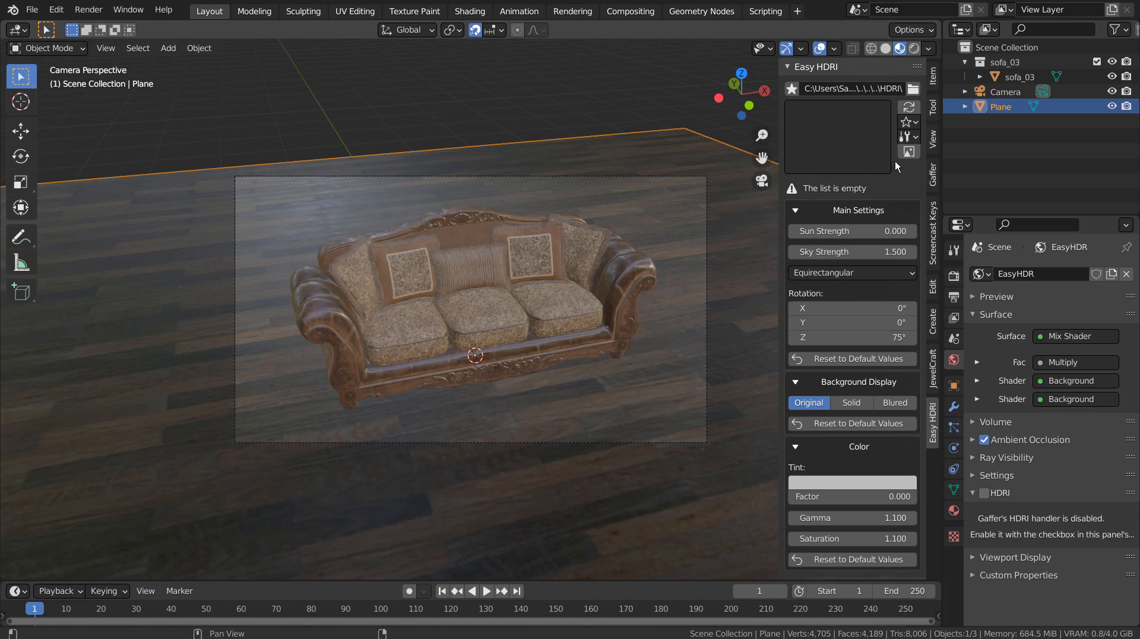
pyautogui.moveTo(902, 104)
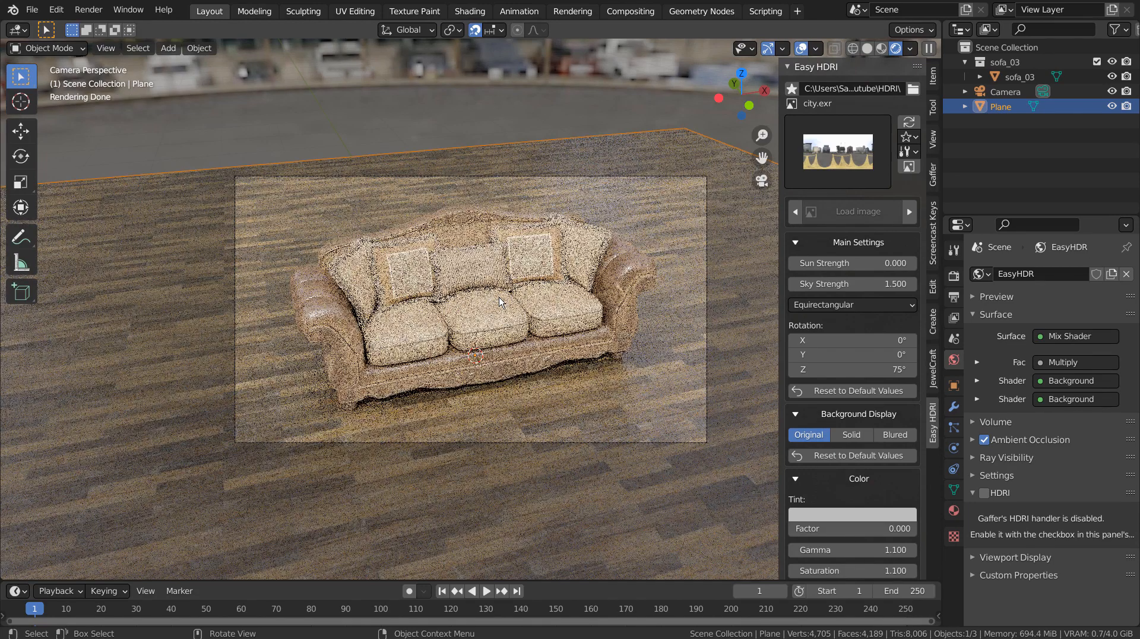
# Swap the world lighting from city.exr to interior.exr via the Easy HDRI gallery.
pyautogui.click(837, 151)
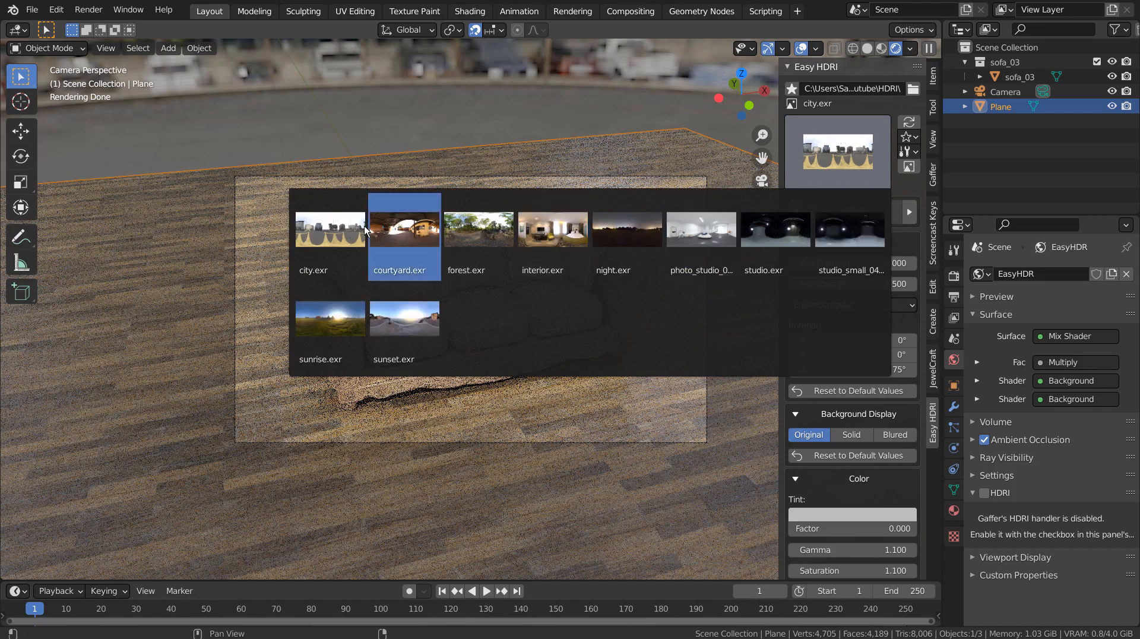
pyautogui.click(329, 229)
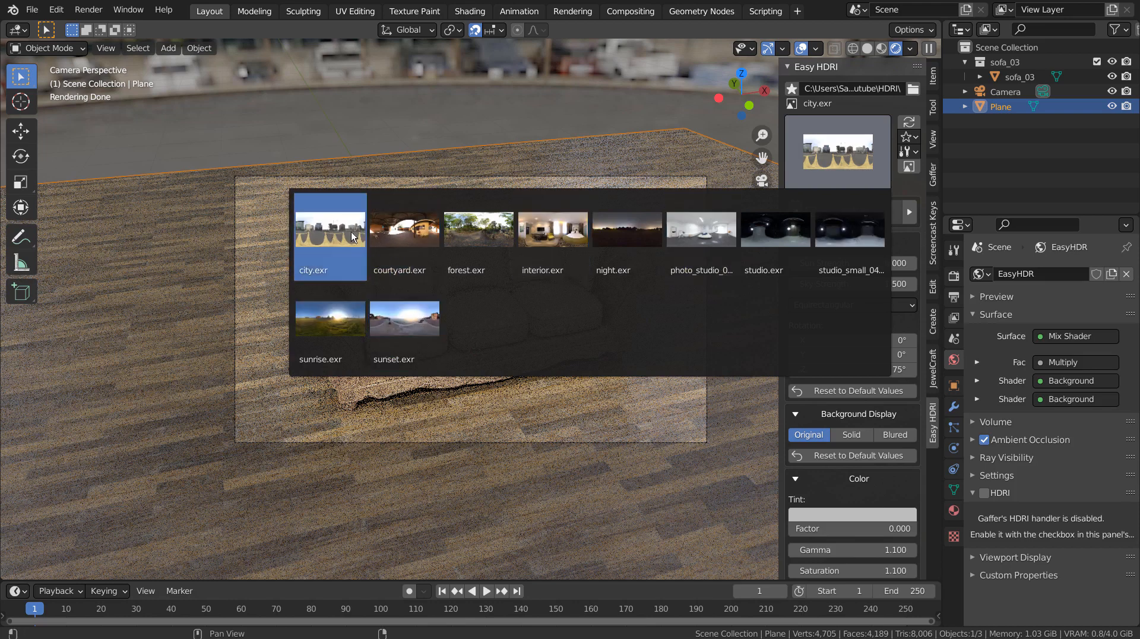
pyautogui.click(552, 229)
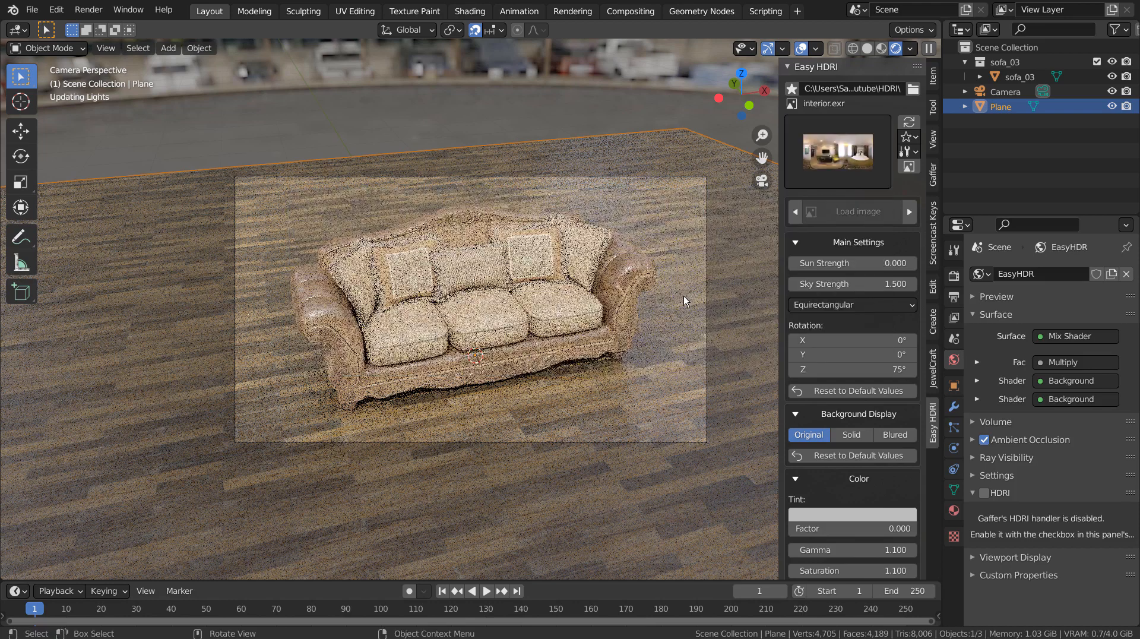